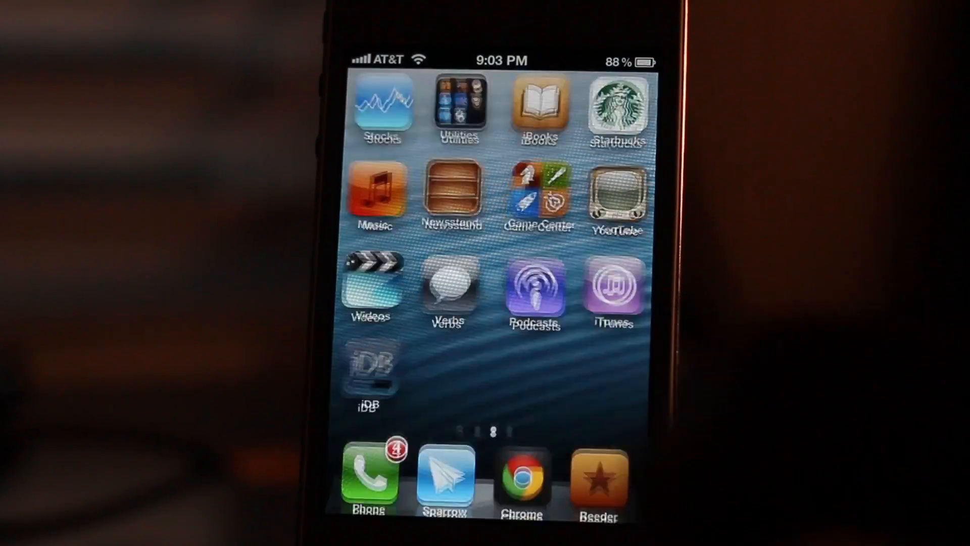
Open Browser Changer in Settings and start opening its selected-browser option
{"action": "left_click", "coordinate": [521, 475]}
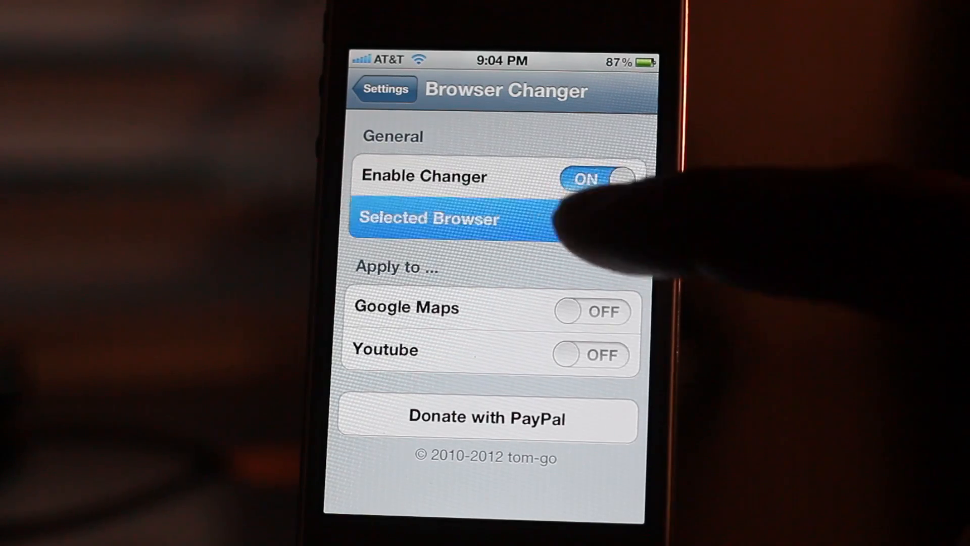
Set Browser Changer's selected browser to Chrome
{"action": "left_click", "coordinate": [429, 219]}
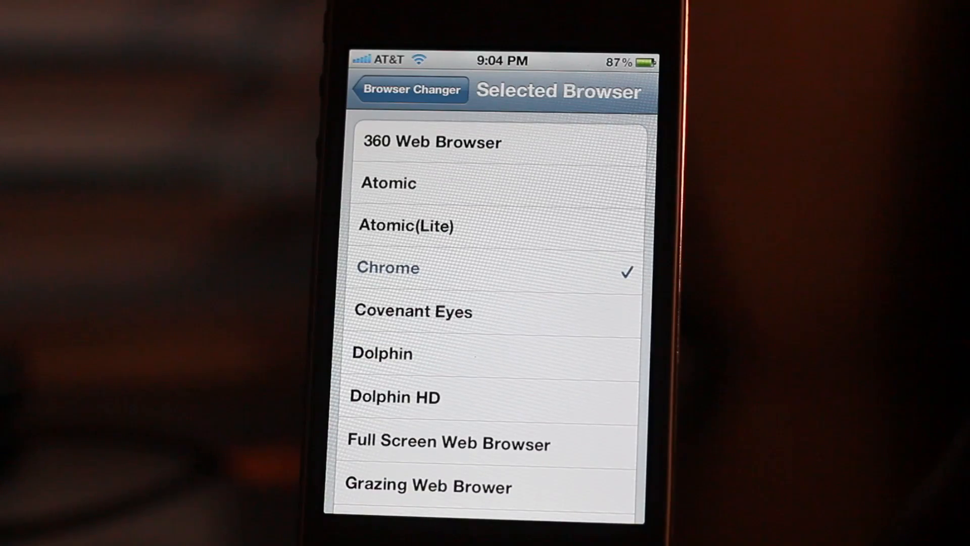
{"action": "left_click", "coordinate": [410, 90]}
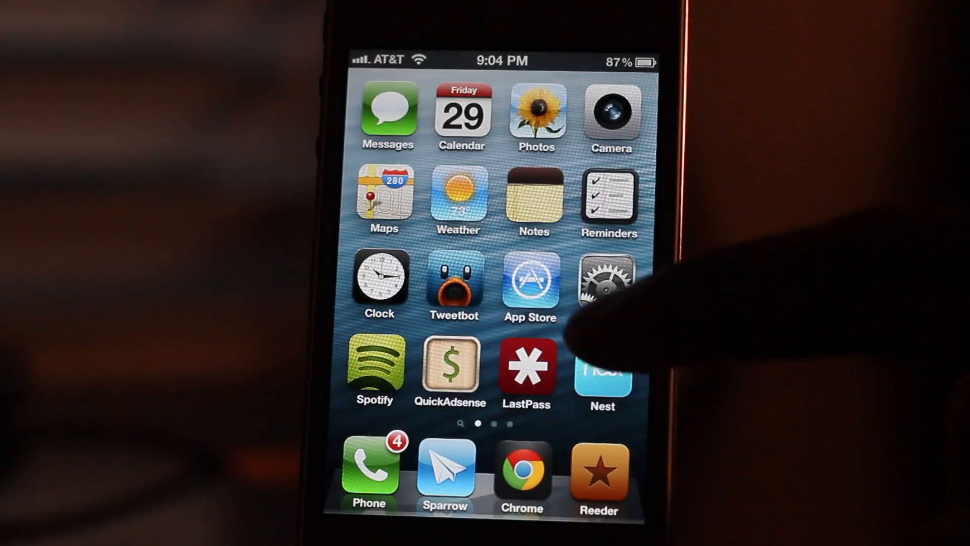
Scroll to the press-release email's signature and follow its website link
{"action": "scroll", "scroll_direction": "left", "scroll_amount": 3}
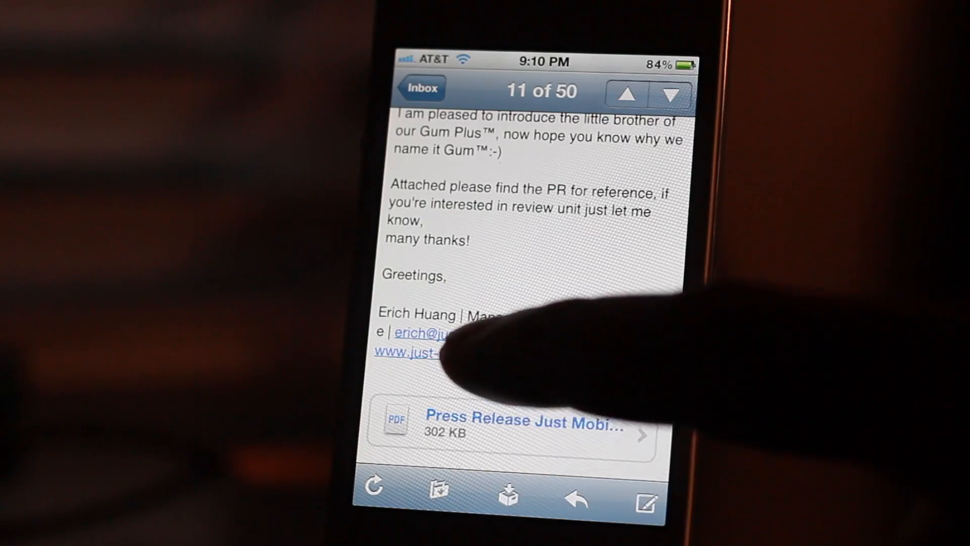
{"action": "left_click", "coordinate": [412, 353]}
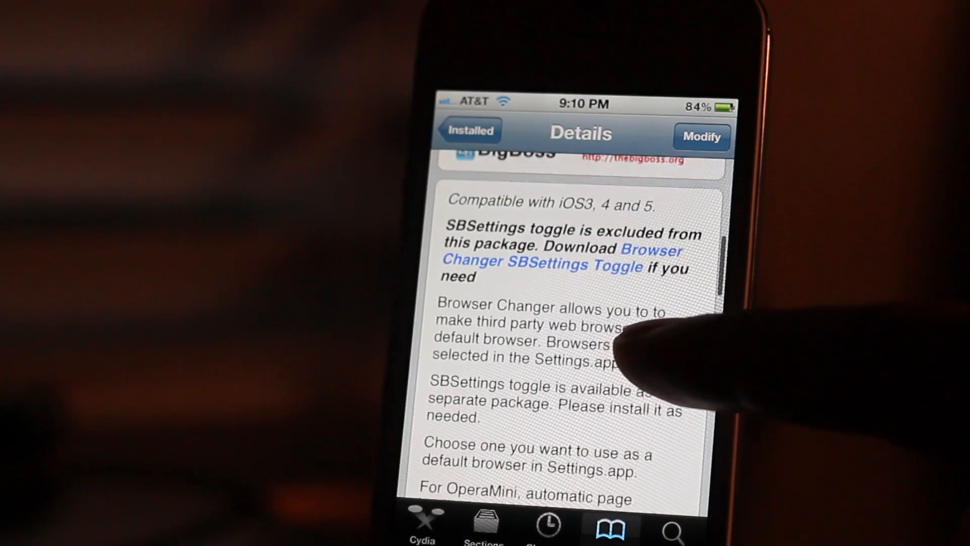
{"action": "scroll", "scroll_direction": "down", "scroll_amount": 3}
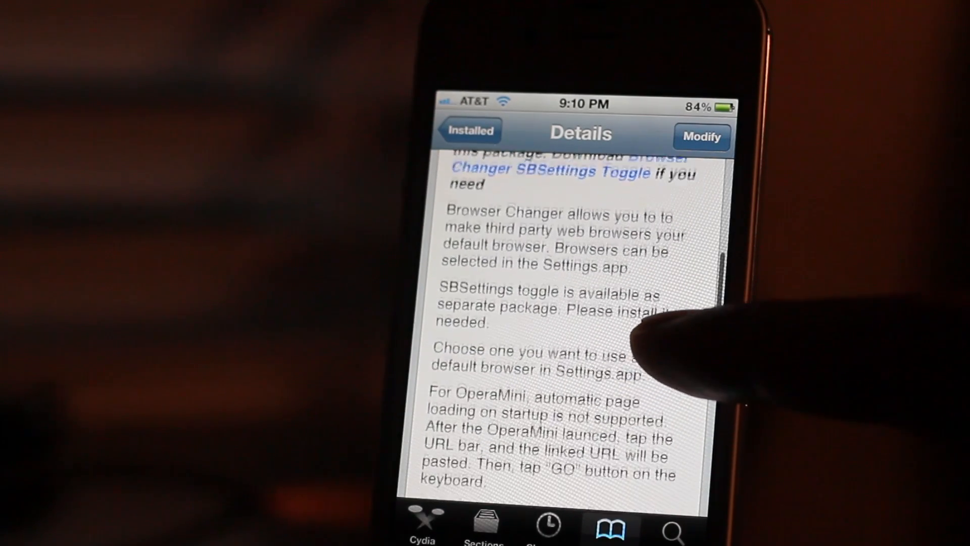
{"action": "scroll", "scroll_direction": "down", "scroll_amount": 3}
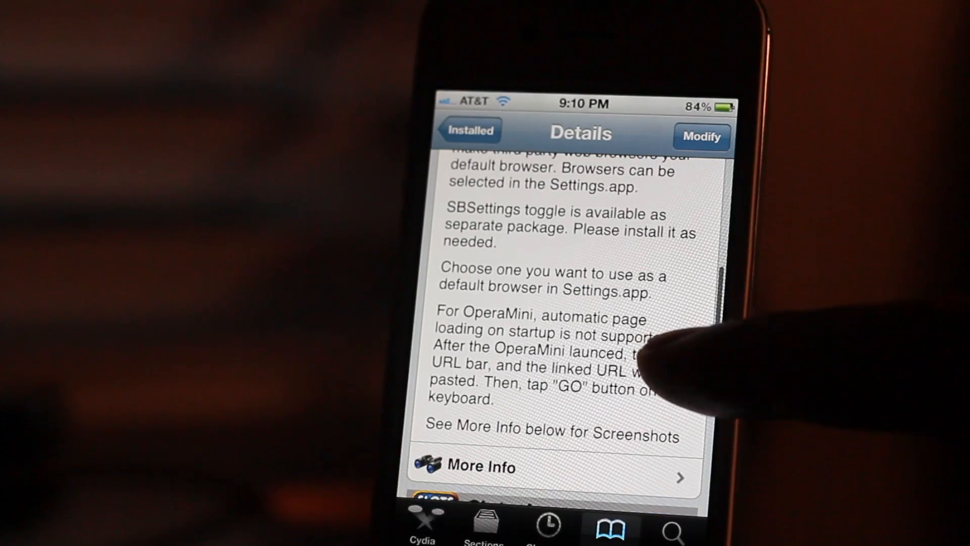